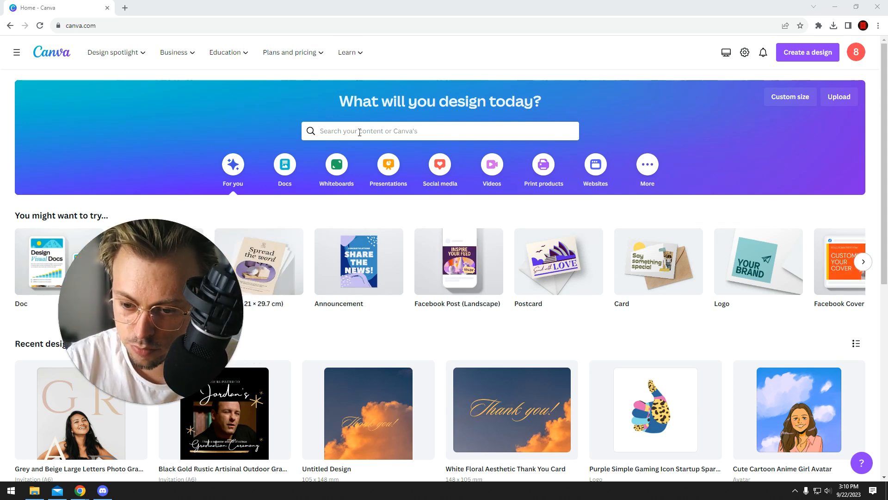
Search Canva templates for 'tshirt design' and scroll through the results.
type("tshirt design")
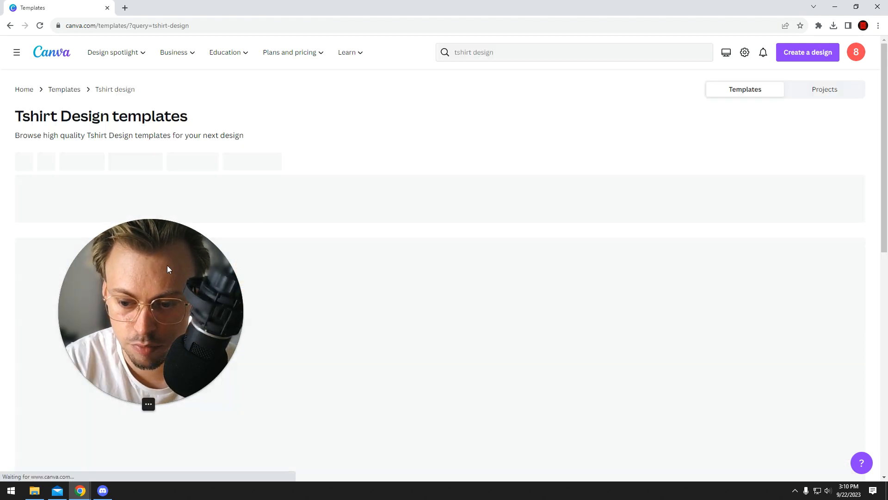
scroll("down", 3)
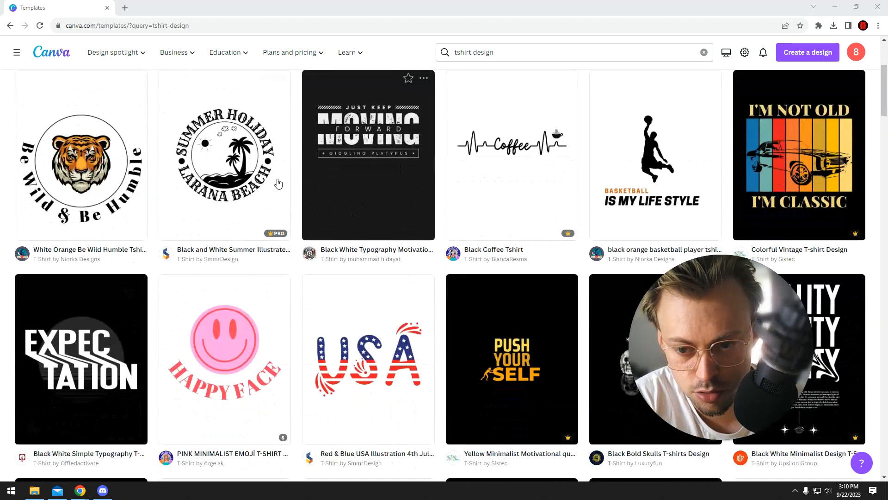
scroll("down", 3)
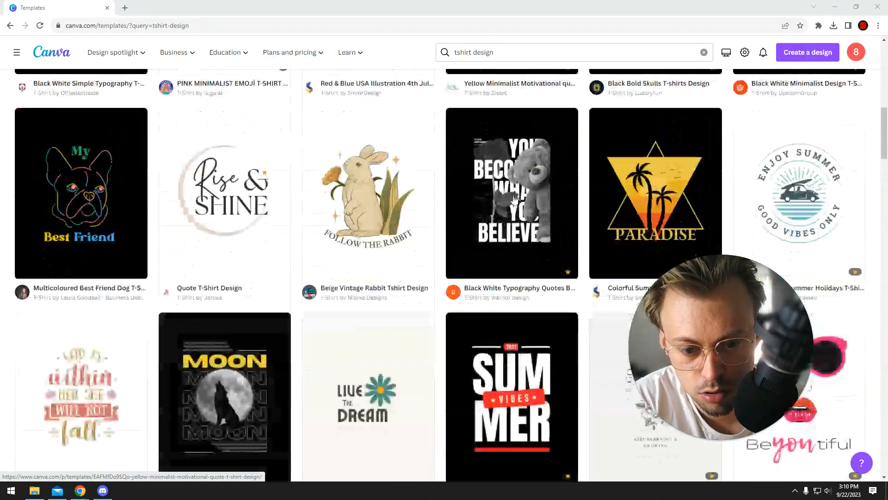
scroll("down", 3)
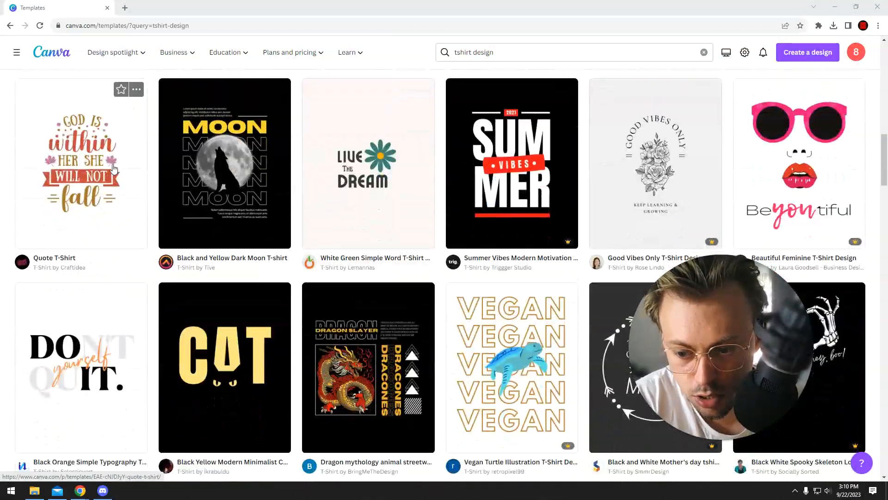
Customize the Black Yellow Modern Minimalist Cat template, loading the Print T-Shirts panel.
left_click(225, 366)
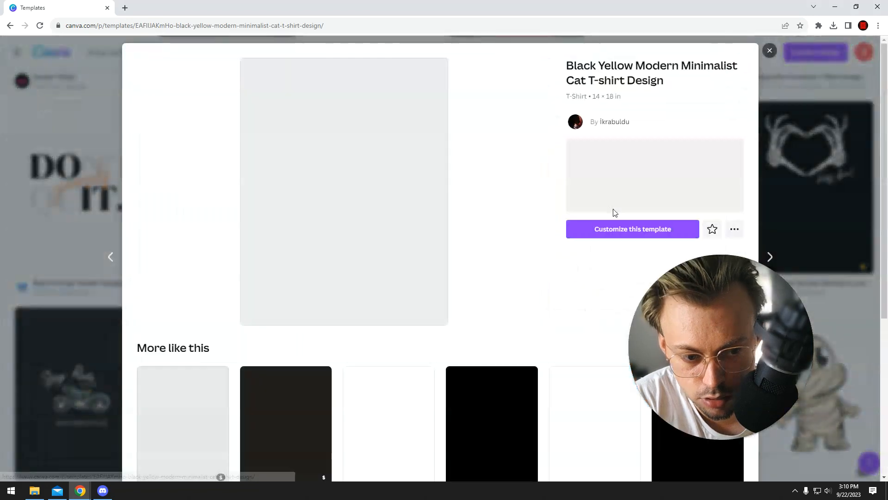
left_click(632, 229)
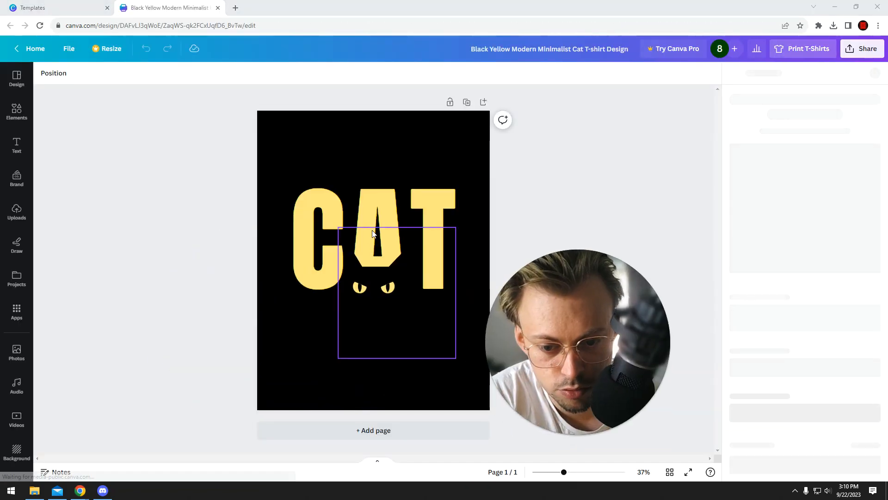
left_click(802, 49)
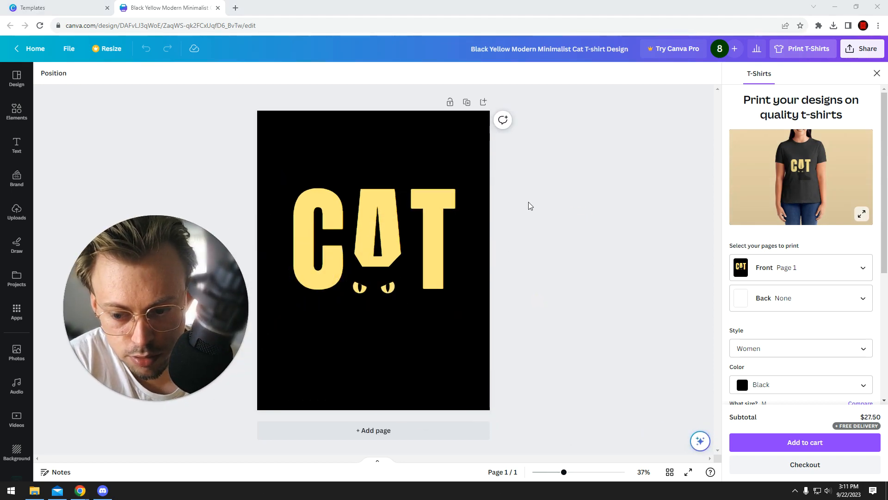
Pick Sweatshirts from the Print with Canva product list for the CAT design.
left_click(862, 49)
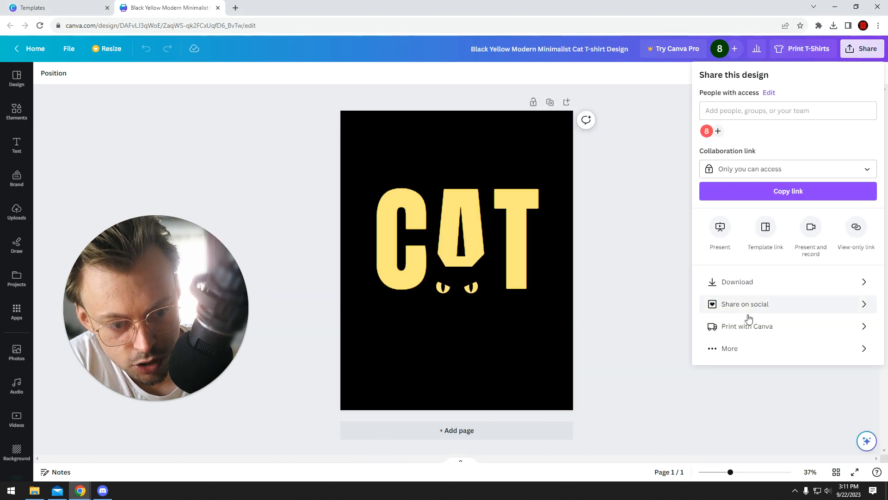
left_click(746, 325)
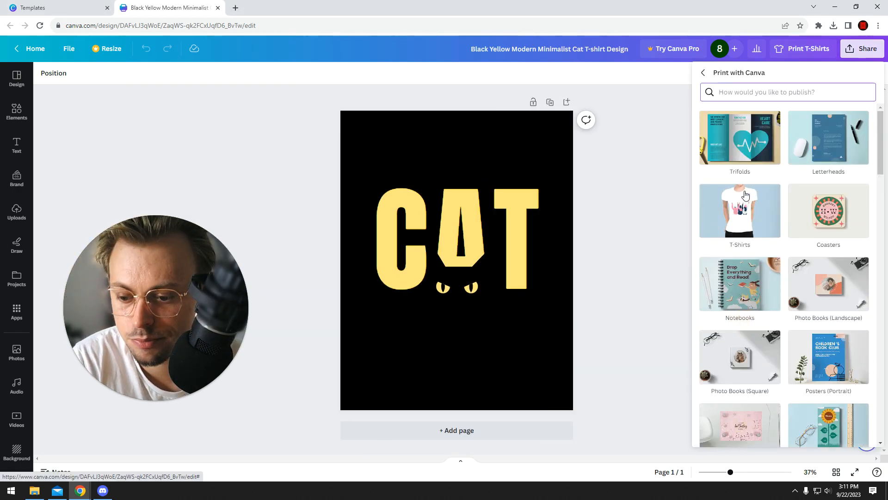
mouse_move(740, 210)
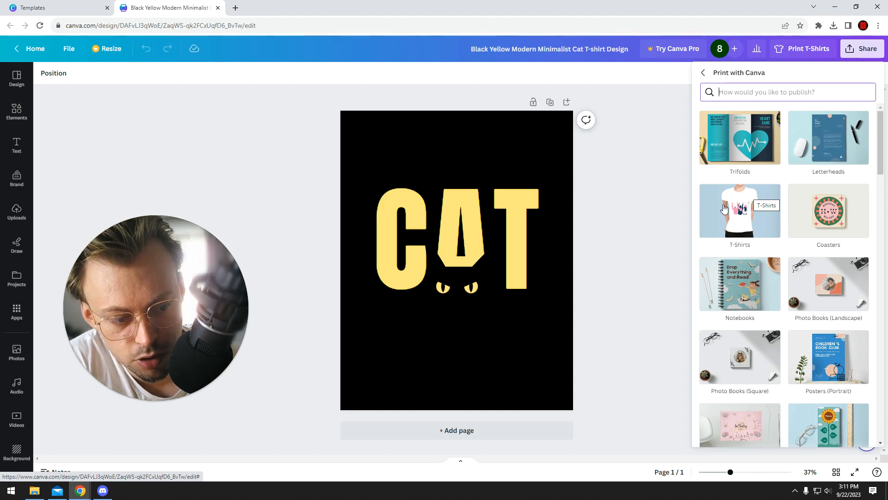
scroll("down", 3)
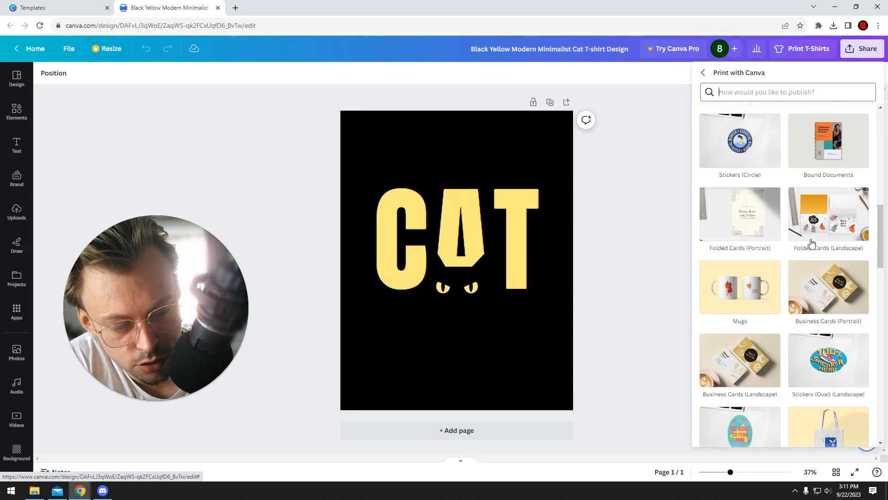
scroll("down", 3)
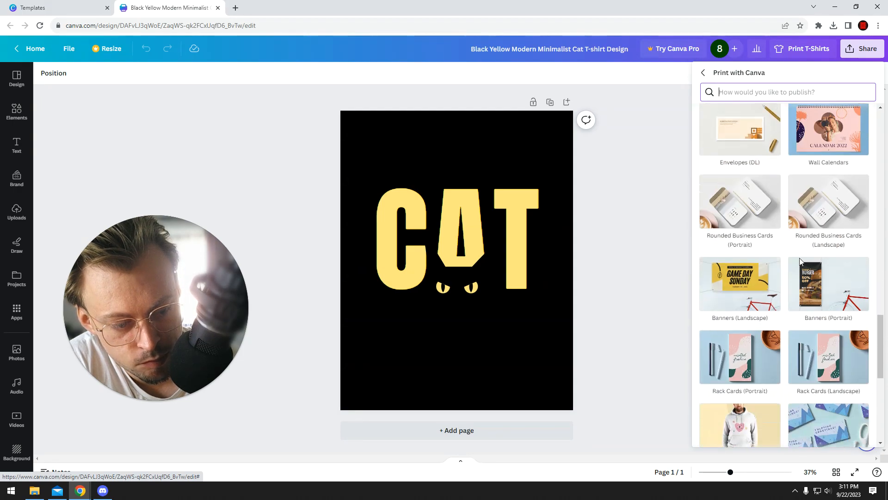
scroll("down", 3)
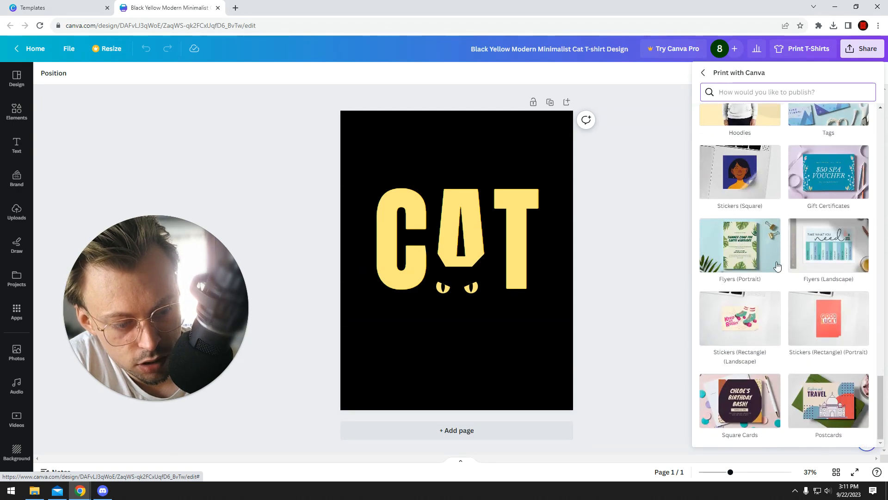
scroll("down", 3)
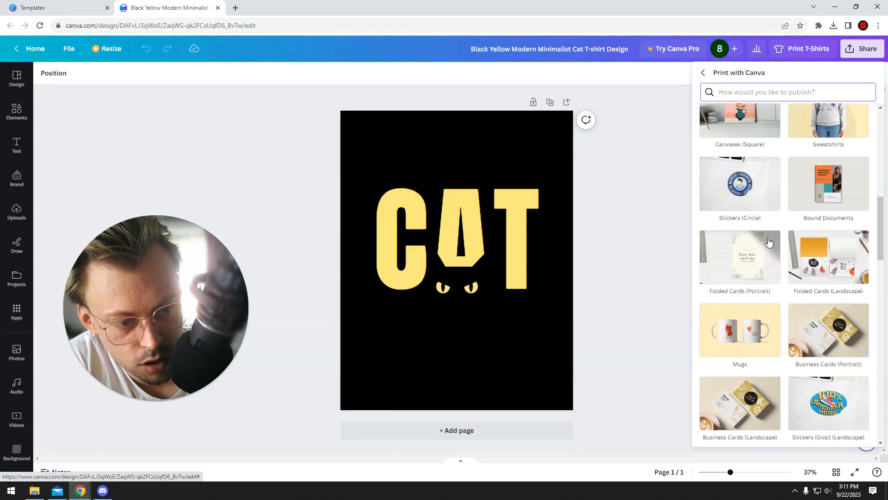
scroll("down", 3)
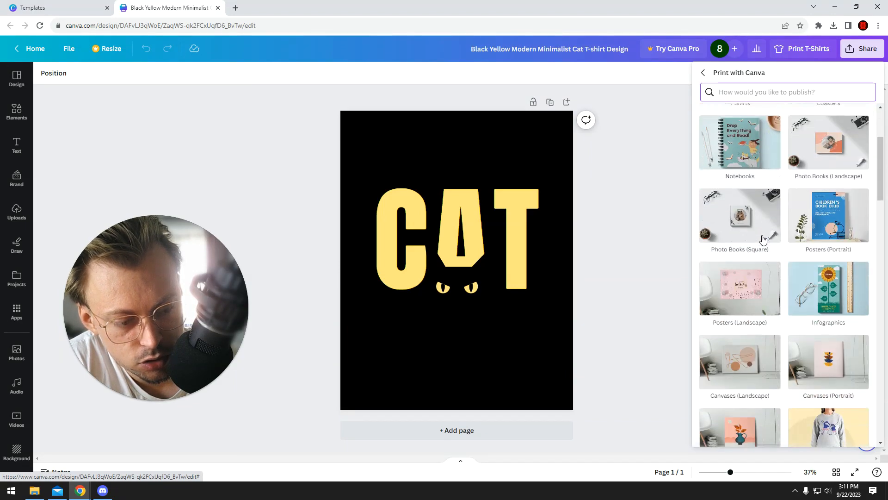
scroll("down", 3)
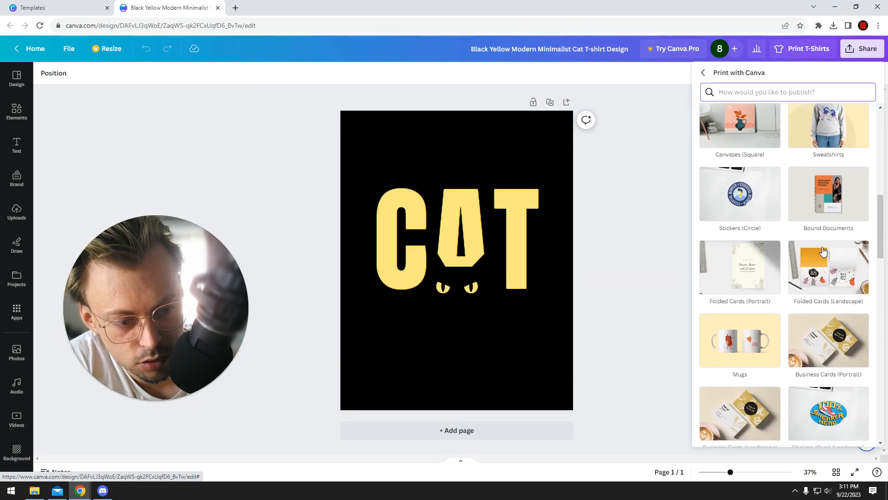
left_click(827, 129)
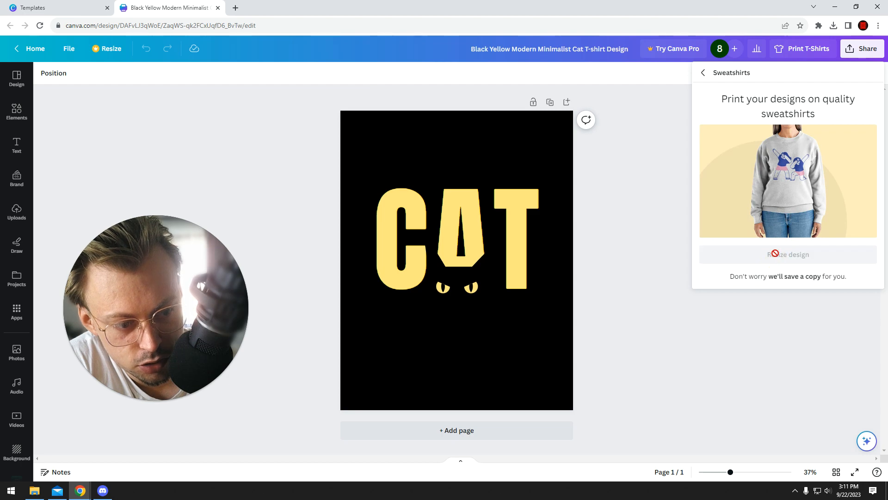
Resize the design for a sweatshirt with no back print, then review colour, size and quantity.
left_click(787, 253)
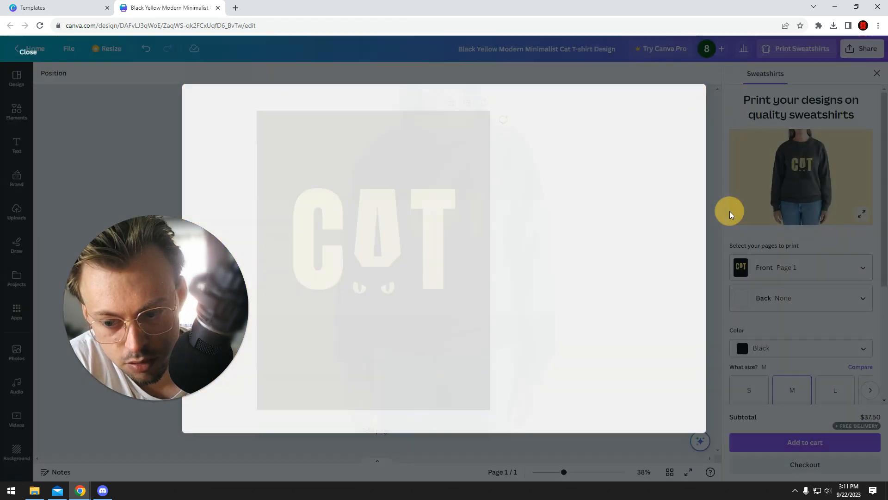
left_click(800, 298)
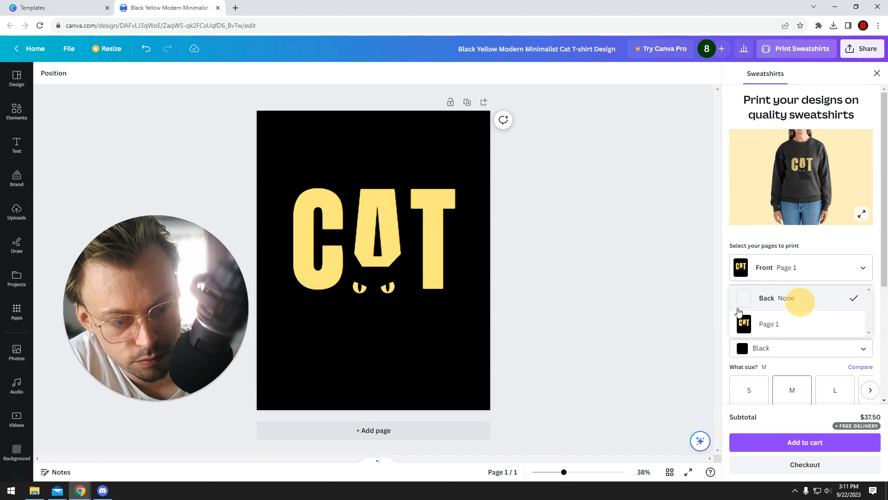
left_click(786, 297)
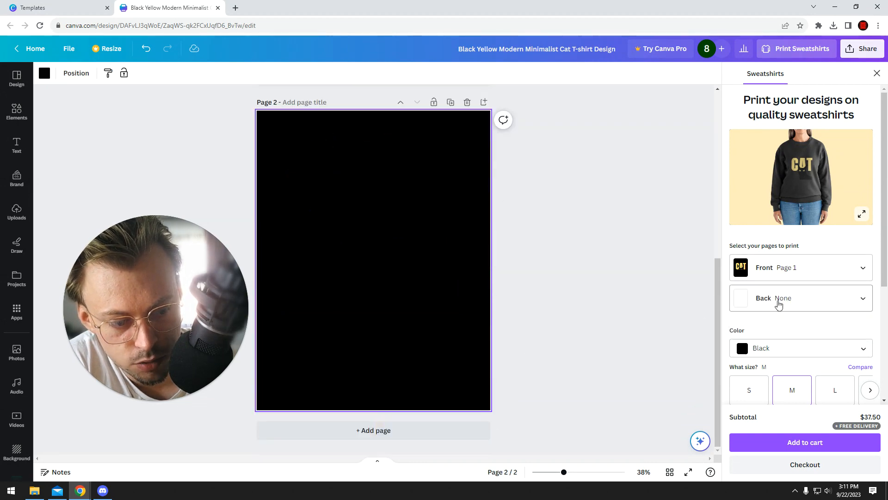
scroll("down", 3)
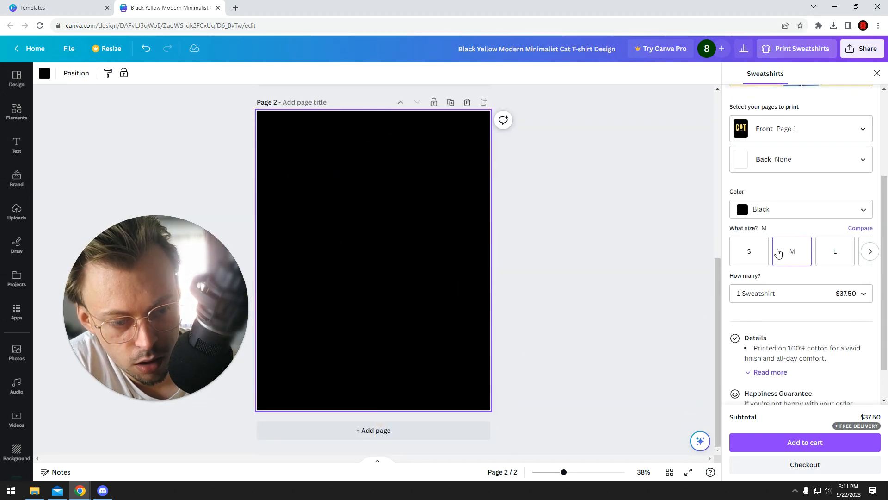
scroll("down", 3)
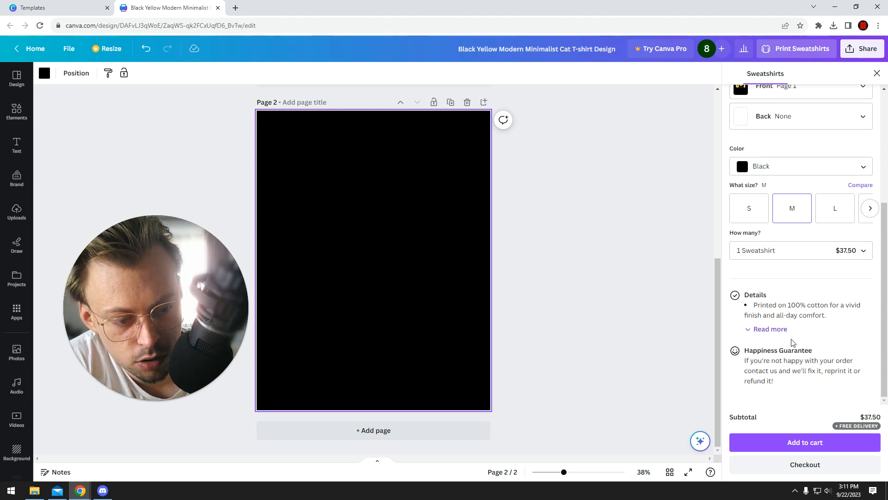
scroll("up", 3)
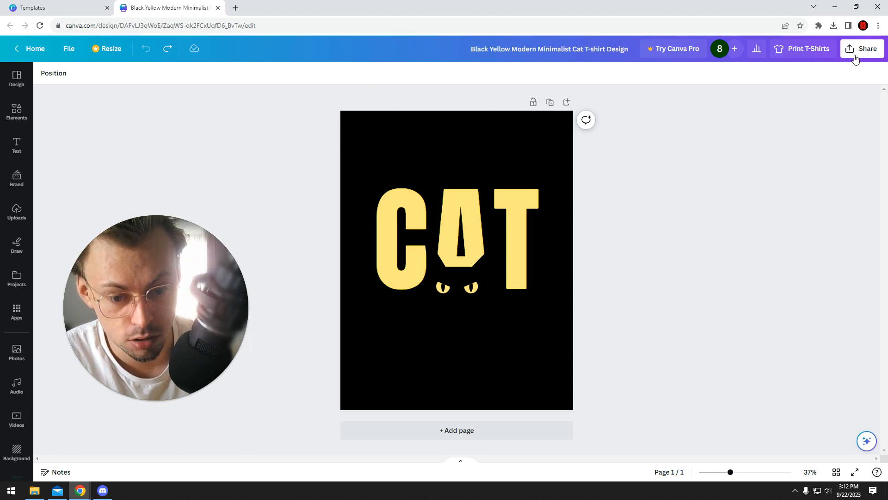
Browse the Print with Canva catalogue of envelopes, calendars, banners and other products.
left_click(866, 48)
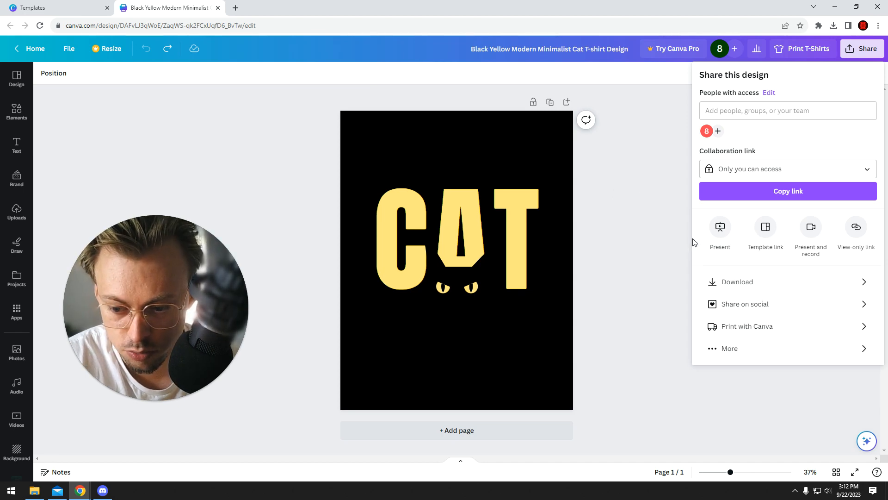
mouse_move(695, 245)
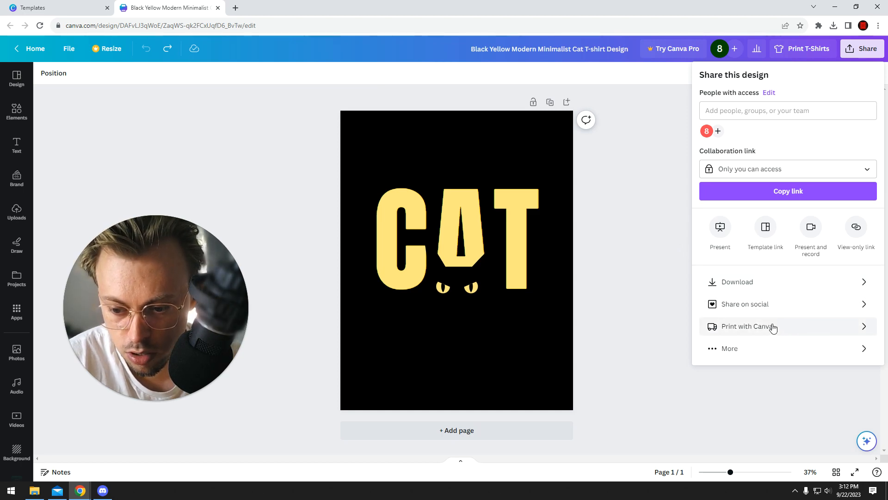
left_click(749, 326)
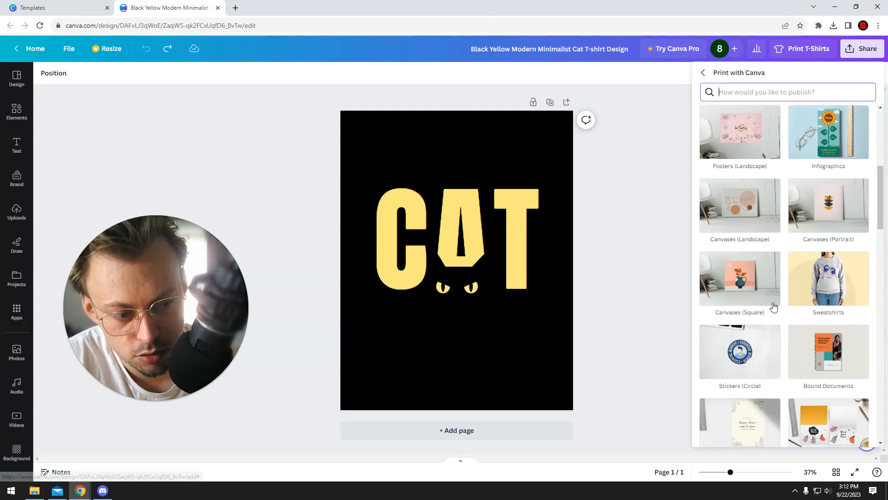
scroll("down", 3)
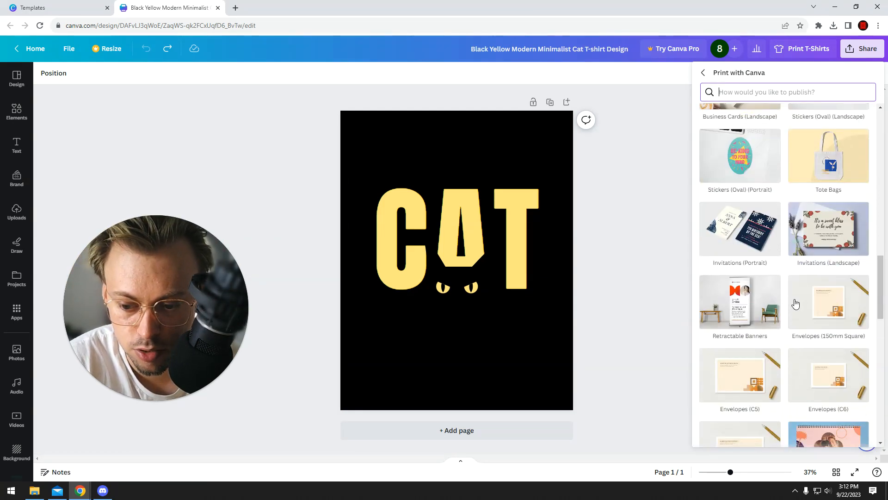
scroll("down", 3)
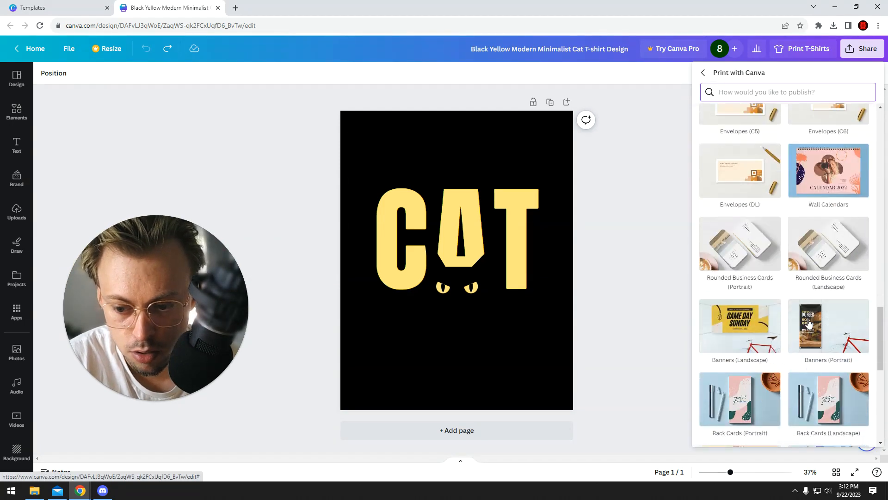